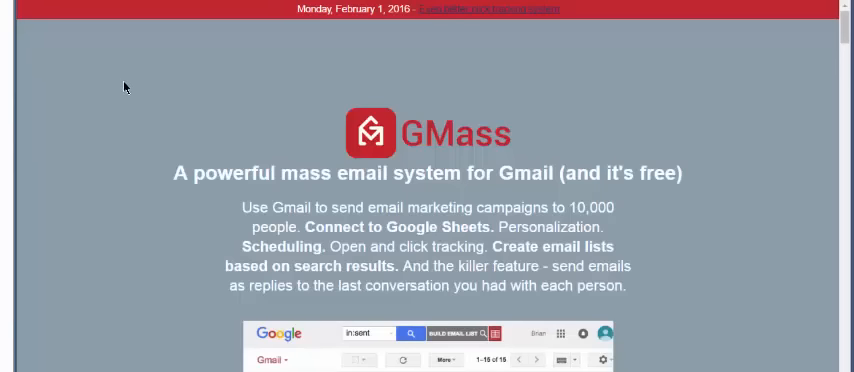
Scroll down through the gmass.co page reviewing its content
scroll("down", 3)
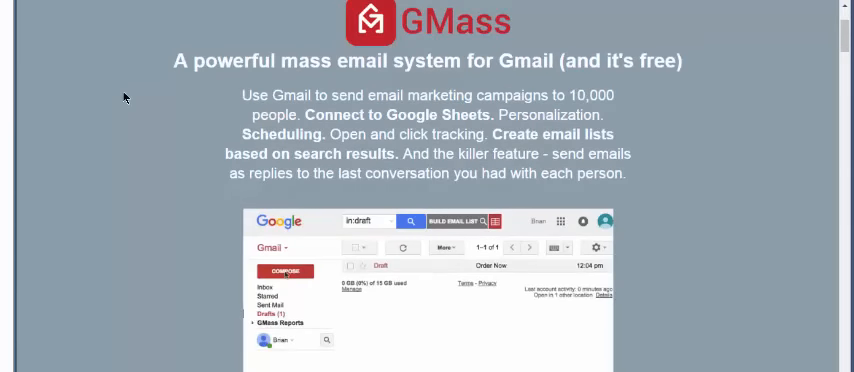
scroll("down", 3)
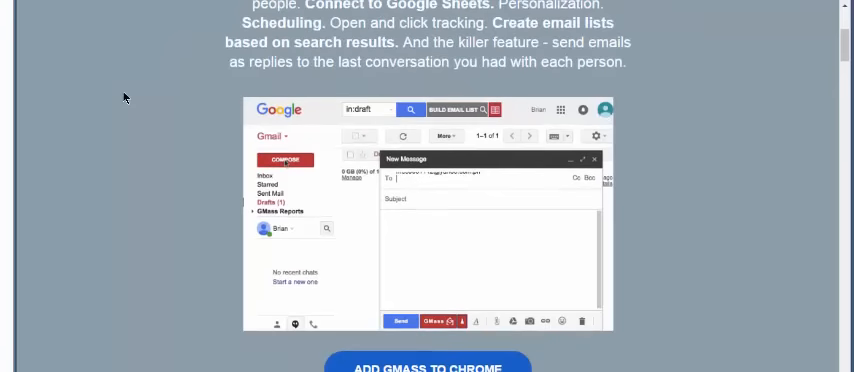
scroll("down", 3)
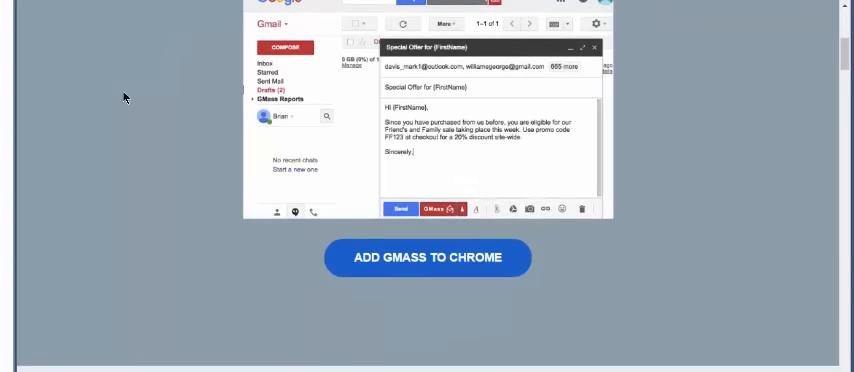
scroll("down", 3)
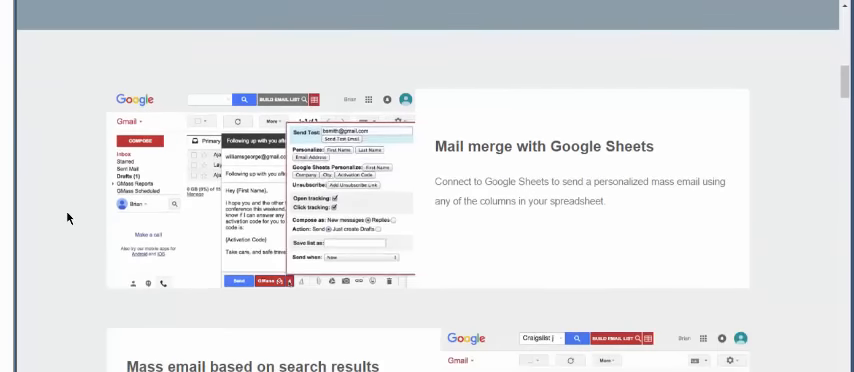
scroll("down", 3)
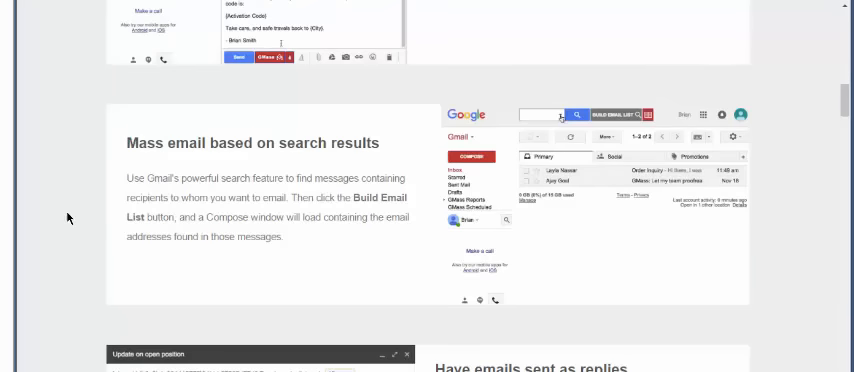
scroll("down", 3)
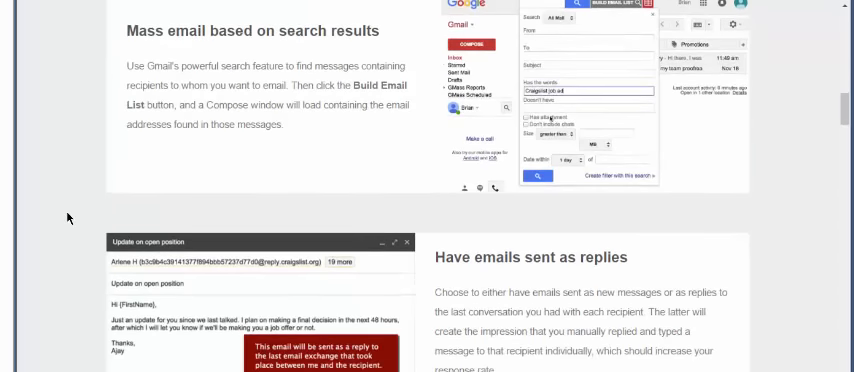
scroll("down", 3)
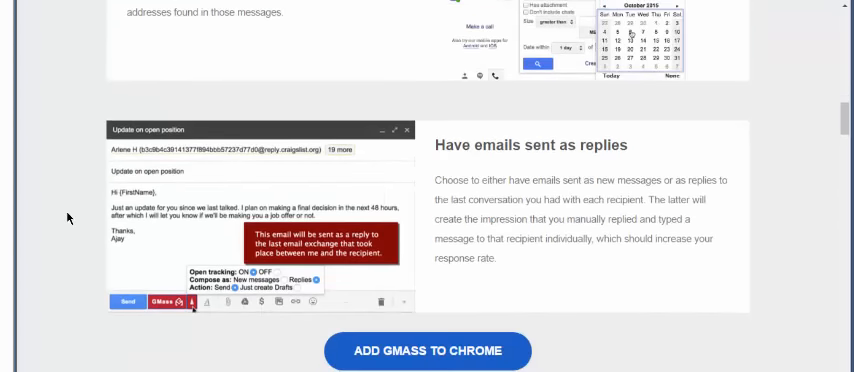
scroll("down", 3)
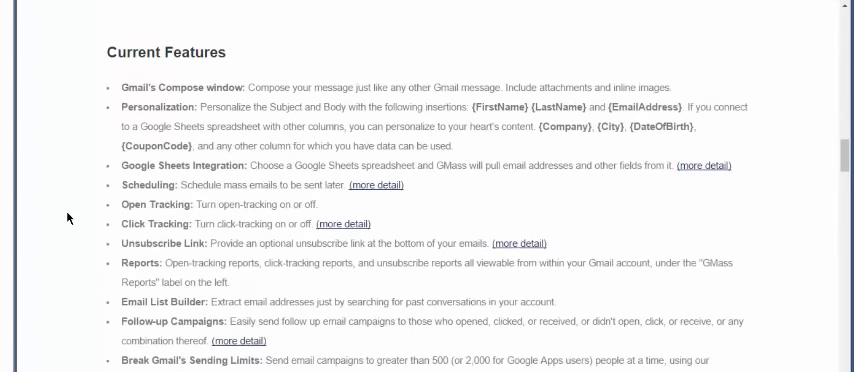
mouse_move(416, 196)
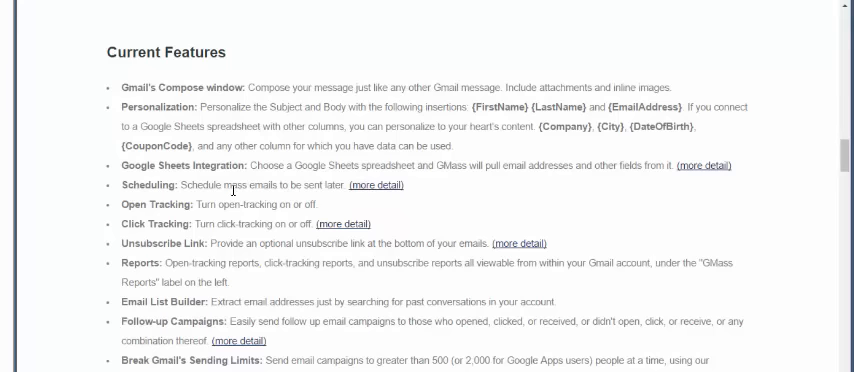
scroll("down", 3)
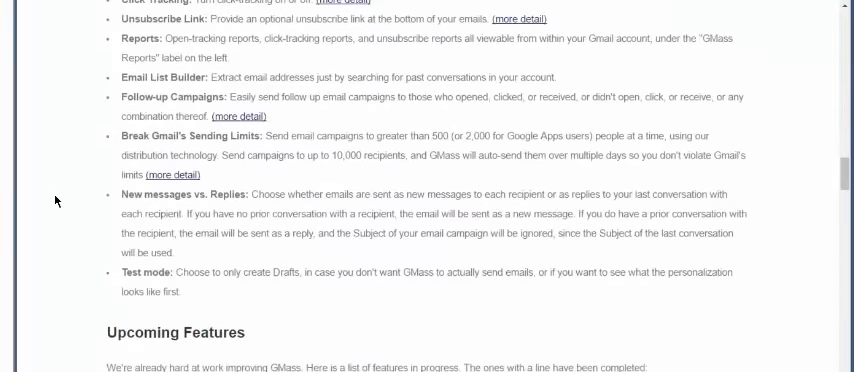
scroll("down", 3)
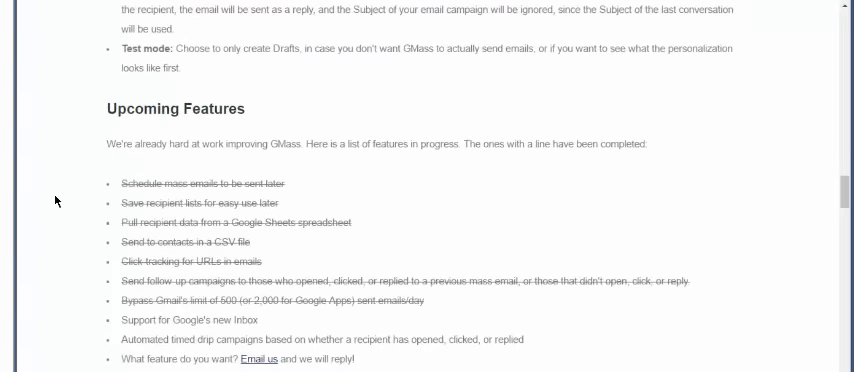
scroll("down", 3)
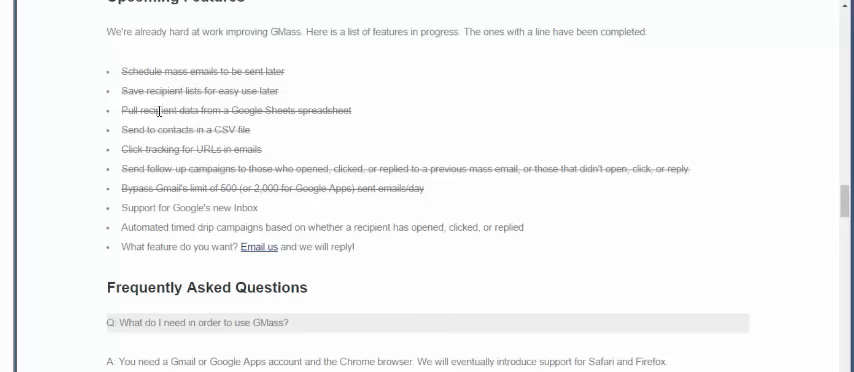
scroll("down", 3)
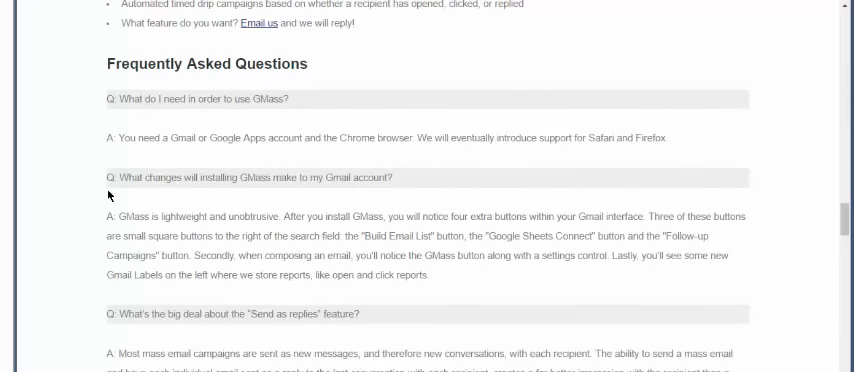
mouse_move(210, 112)
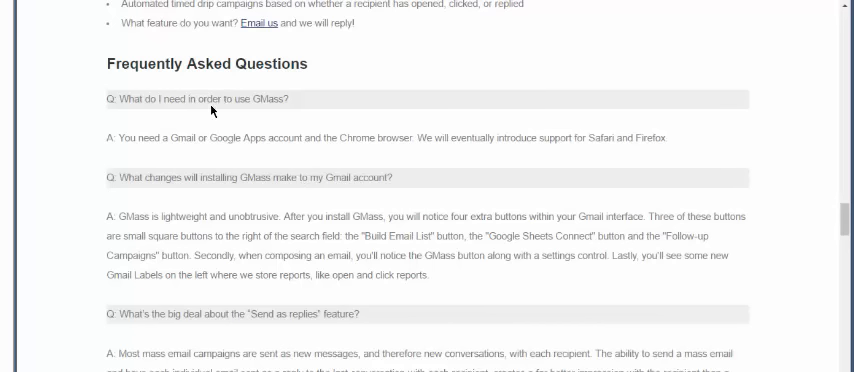
mouse_move(352, 140)
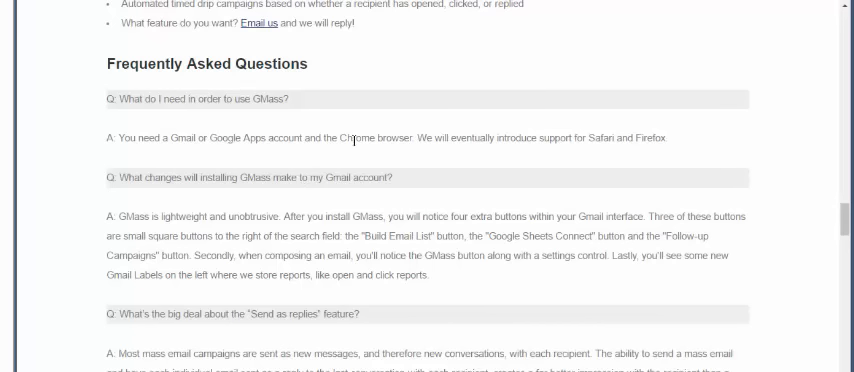
mouse_move(324, 140)
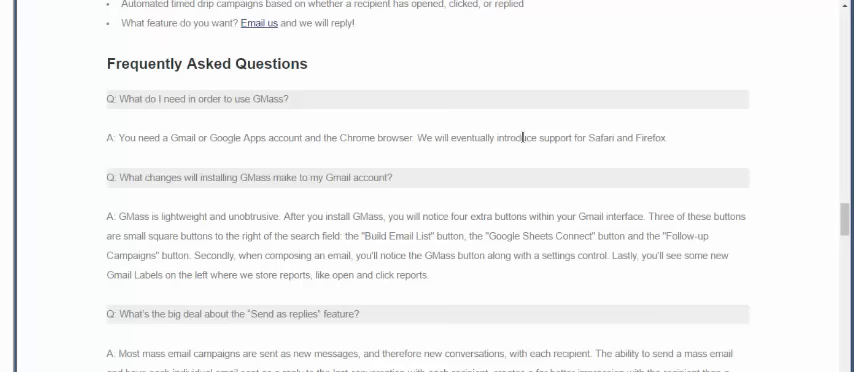
left_click_drag(512, 138, 664, 138)
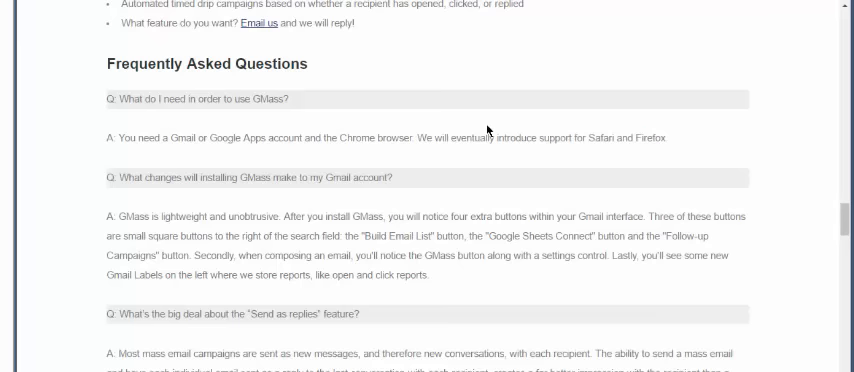
scroll("down", 3)
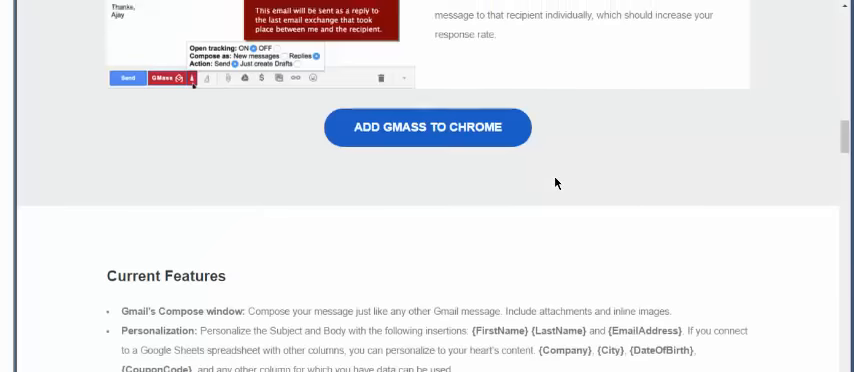
mouse_move(344, 210)
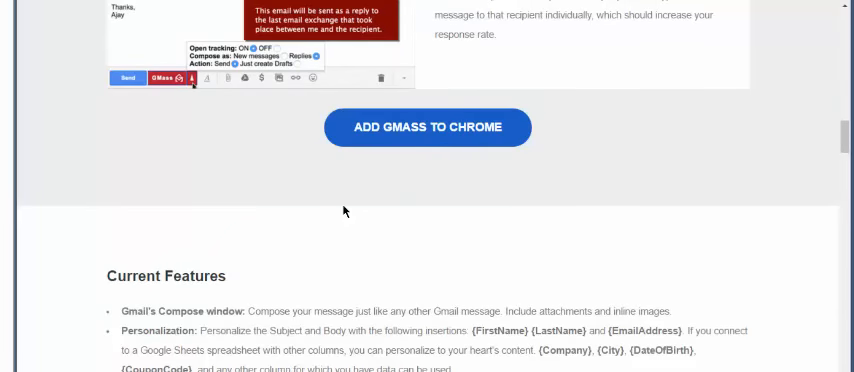
mouse_move(170, 132)
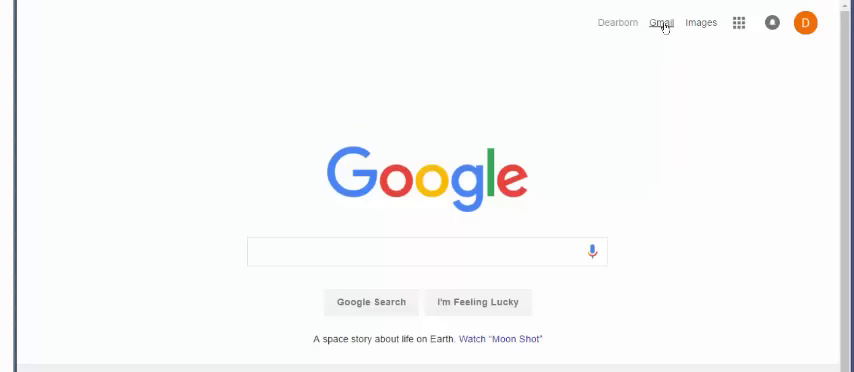
mouse_move(532, 12)
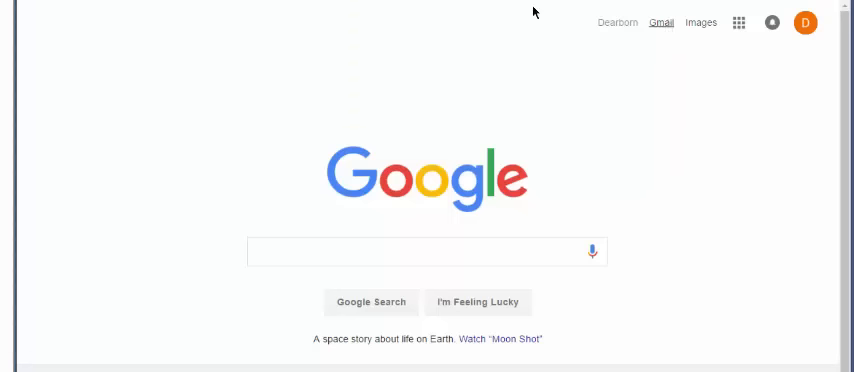
mouse_move(368, 48)
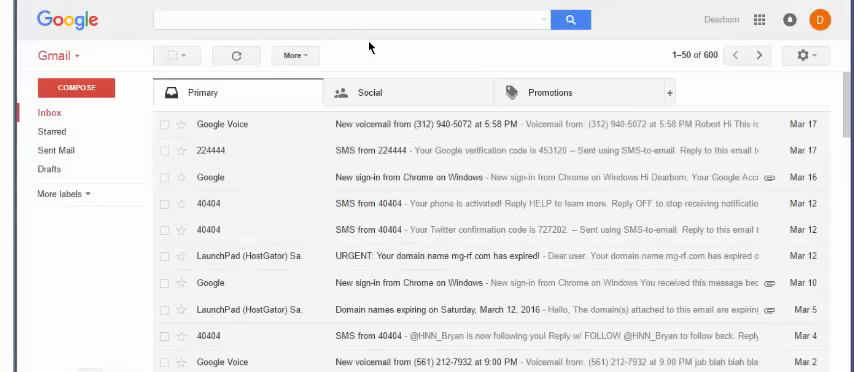
mouse_move(370, 48)
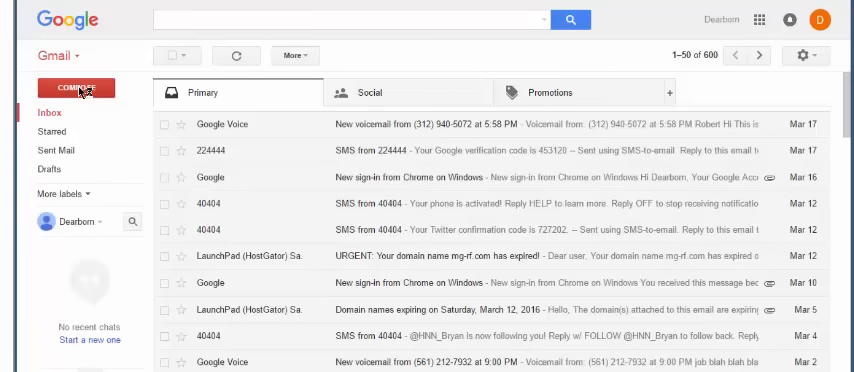
Start a blank new Gmail message and discard it again
left_click(76, 88)
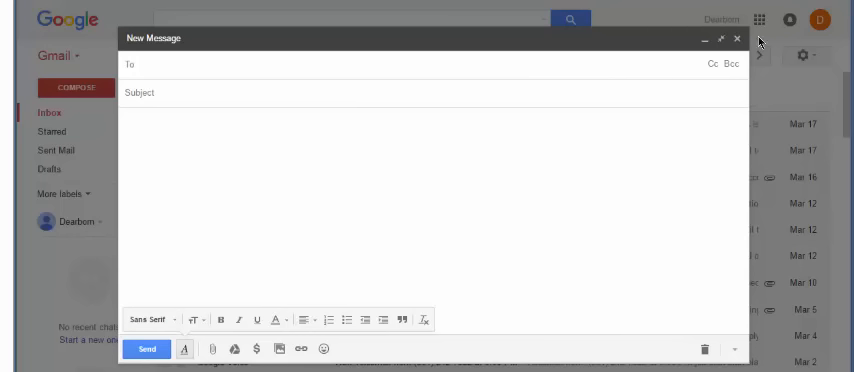
left_click(740, 40)
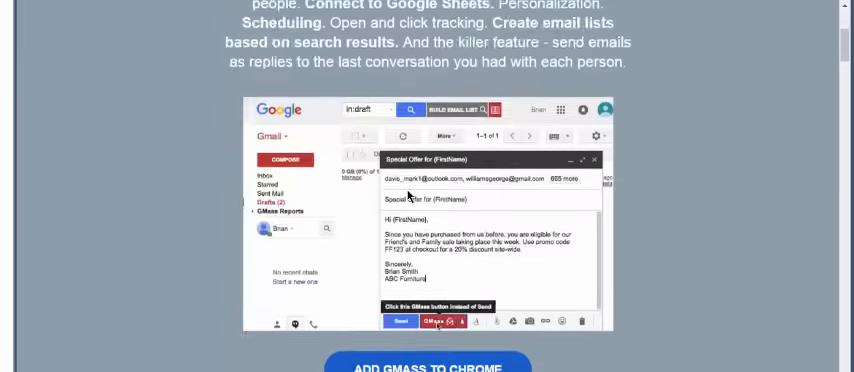
Add the GMass extension to Chrome from gmass.co and confirm the install
scroll("down", 3)
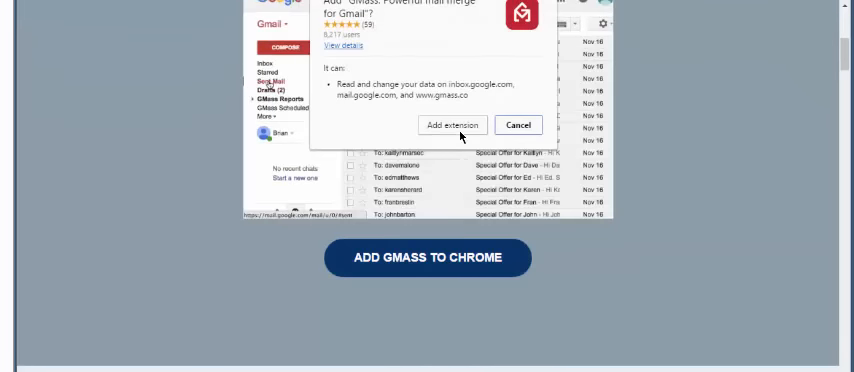
left_click(452, 124)
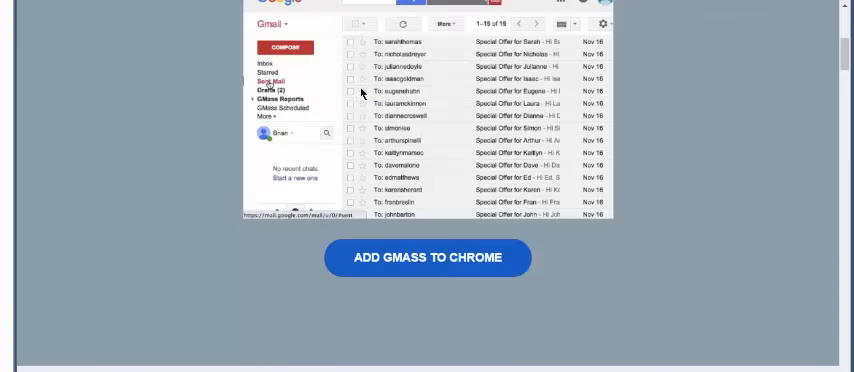
left_click(426, 256)
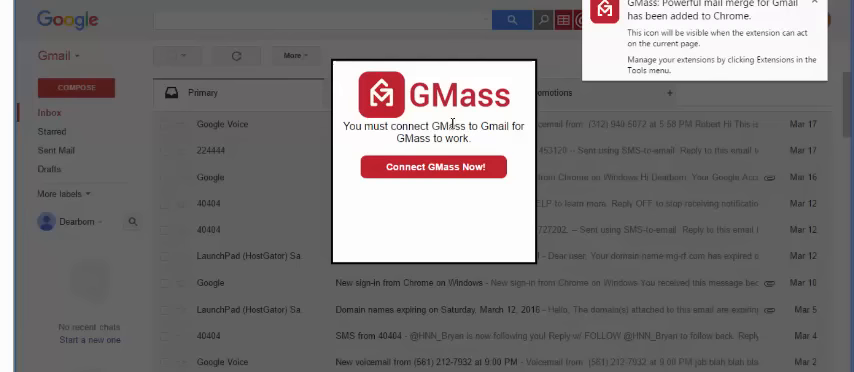
Start connecting GMass to the Gmail account, reaching the Google permissions page
left_click(432, 166)
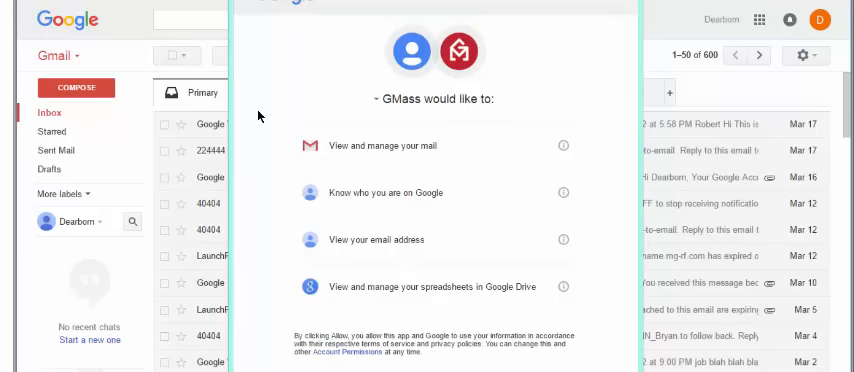
mouse_move(278, 240)
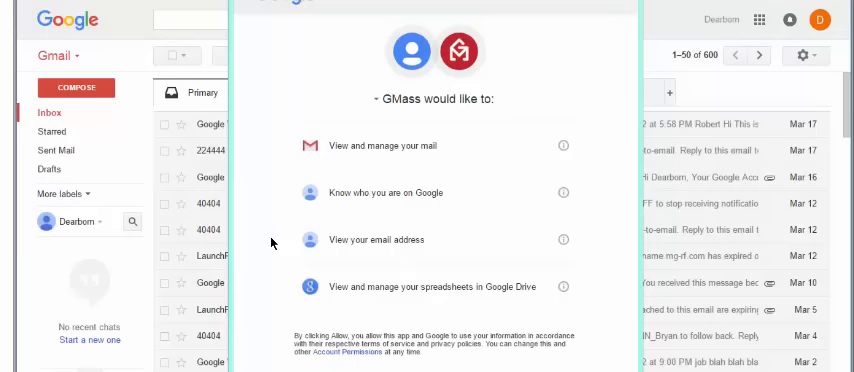
mouse_move(638, 240)
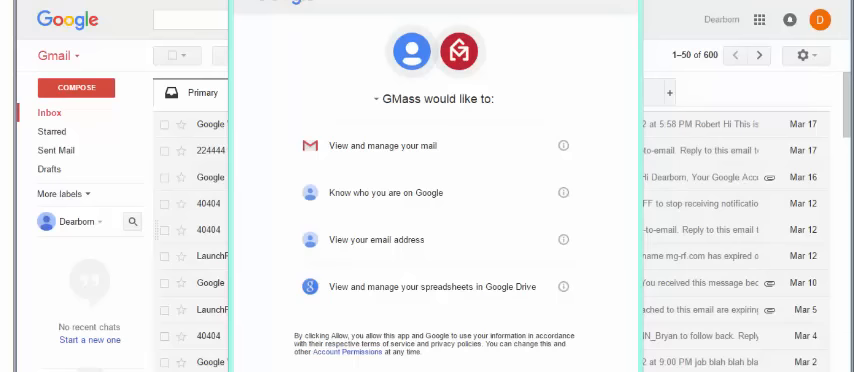
mouse_move(256, 188)
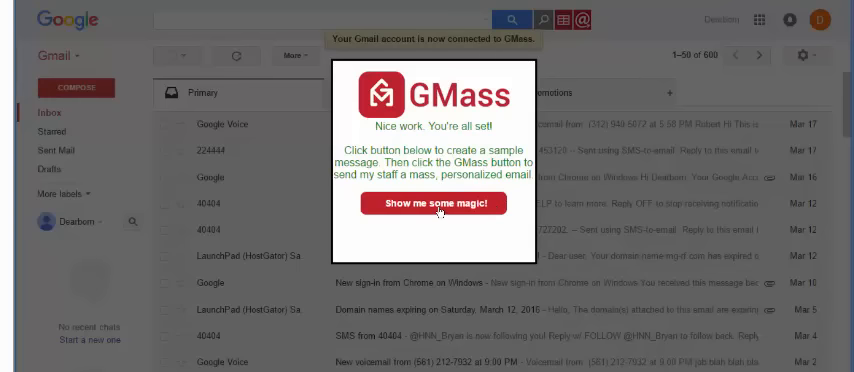
Have GMass create its sample personalized mass message via 'Show me some magic!'
left_click(434, 202)
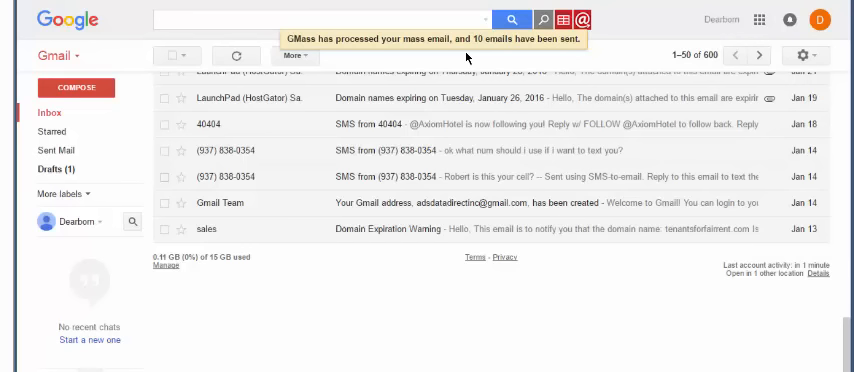
mouse_move(550, 204)
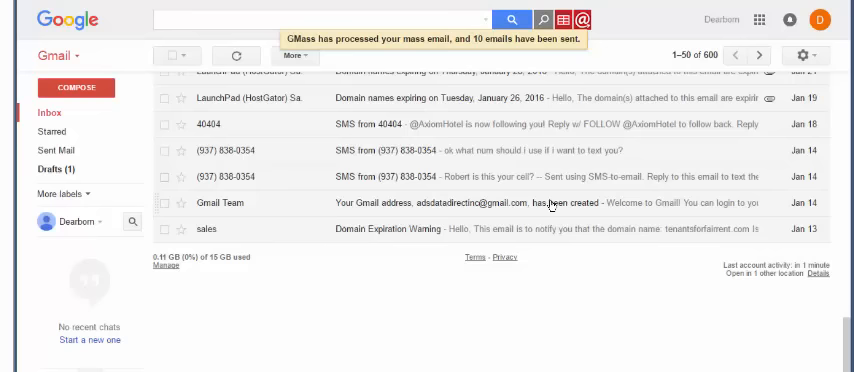
mouse_move(596, 78)
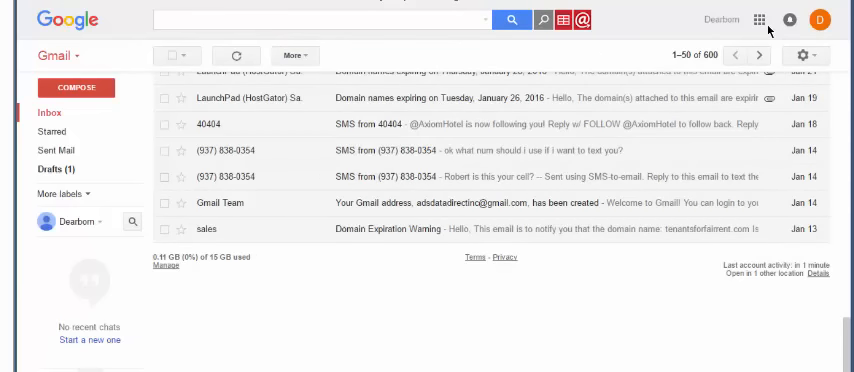
Go from Gmail to Google Drive via the apps grid and dismiss the welcome popup
left_click(758, 20)
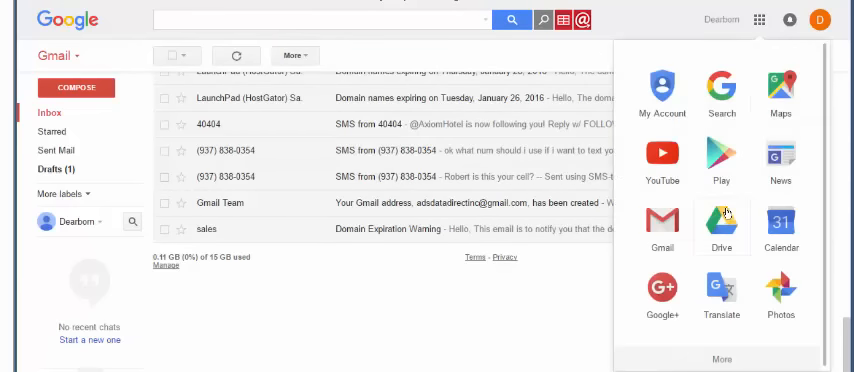
left_click(720, 224)
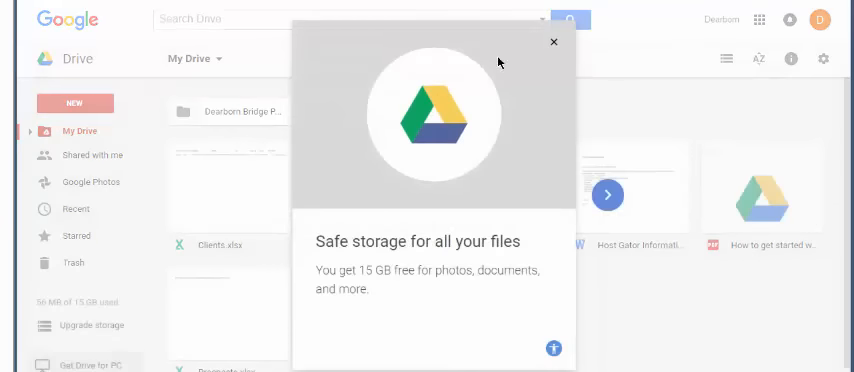
left_click(552, 42)
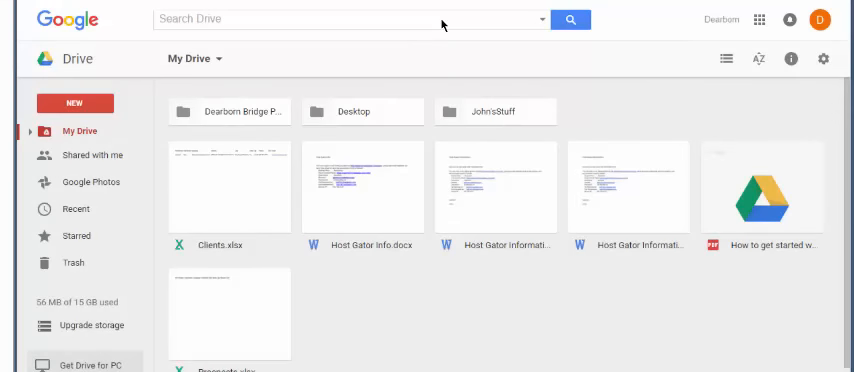
mouse_move(196, 58)
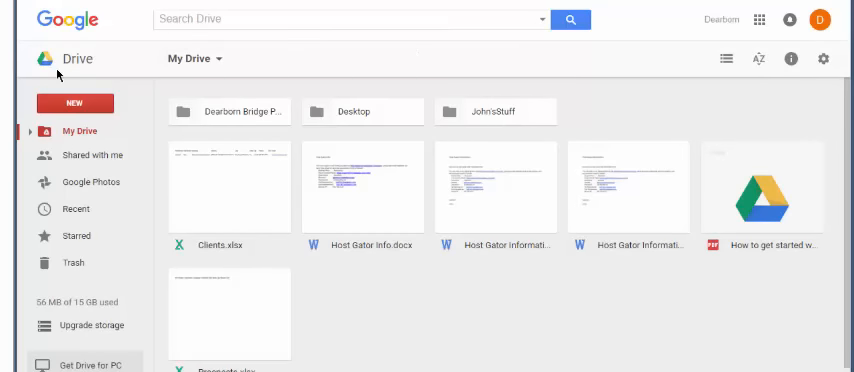
Create a new blank Google Sheets spreadsheet from Drive's New menu
left_click(72, 102)
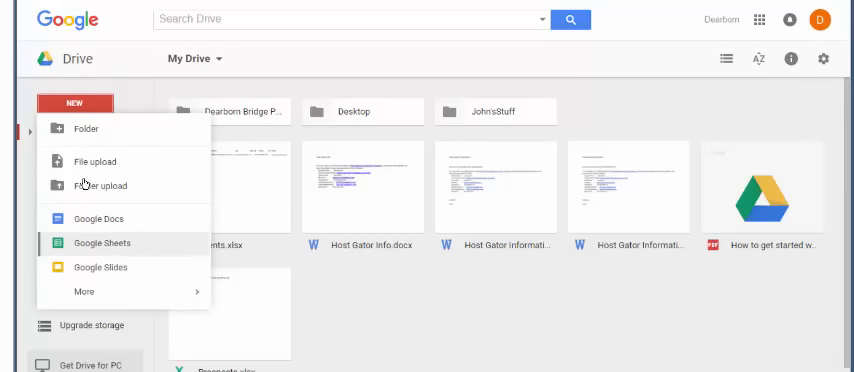
left_click(100, 242)
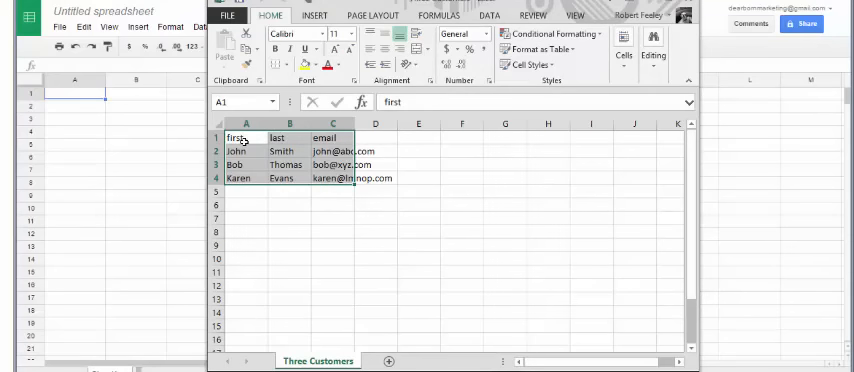
Copy the first/last/email contact rows into the sheet and rename it 'Three Customers'
left_click(238, 152)
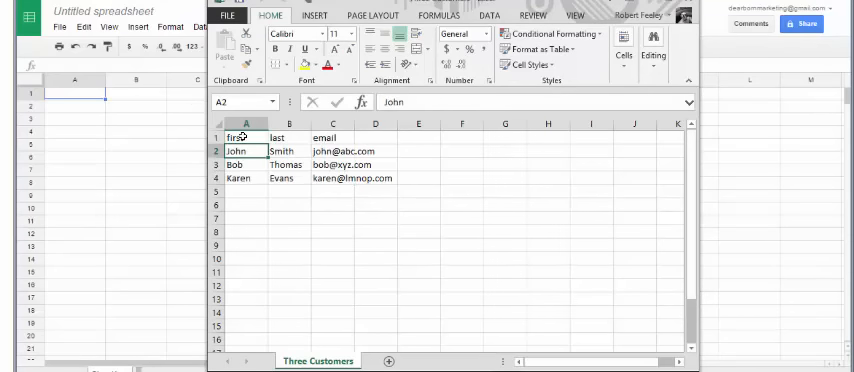
left_click(236, 136)
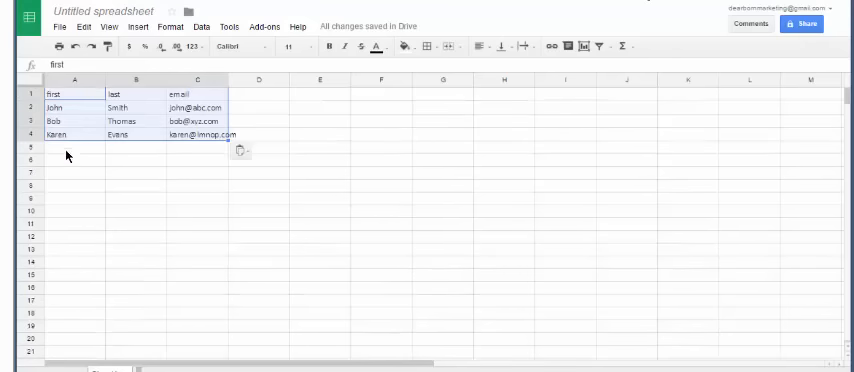
left_click(108, 12)
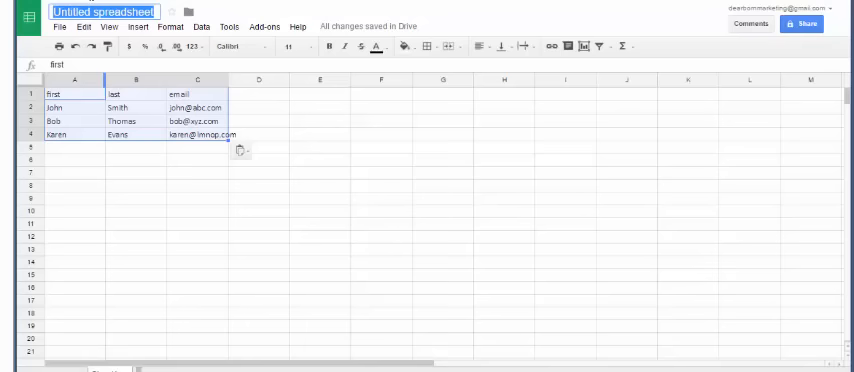
type("Th")
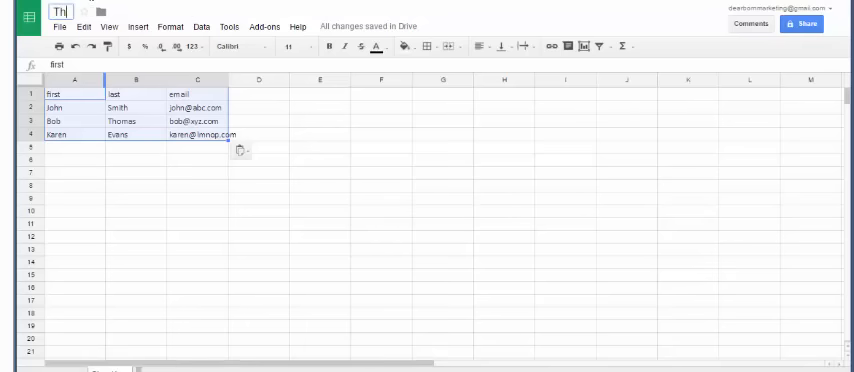
type("Three Customers")
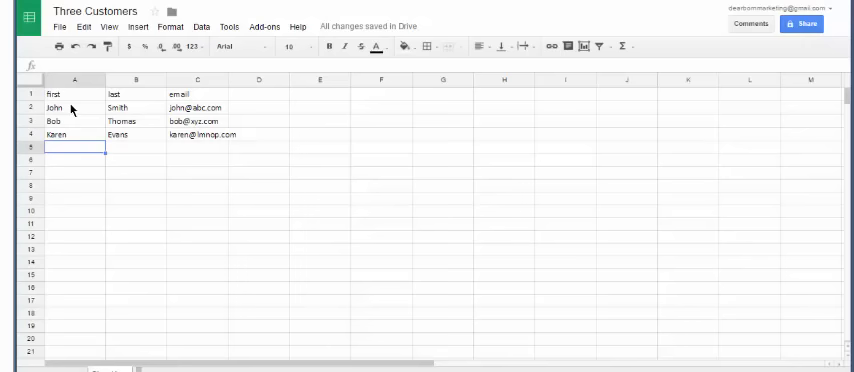
mouse_move(584, 80)
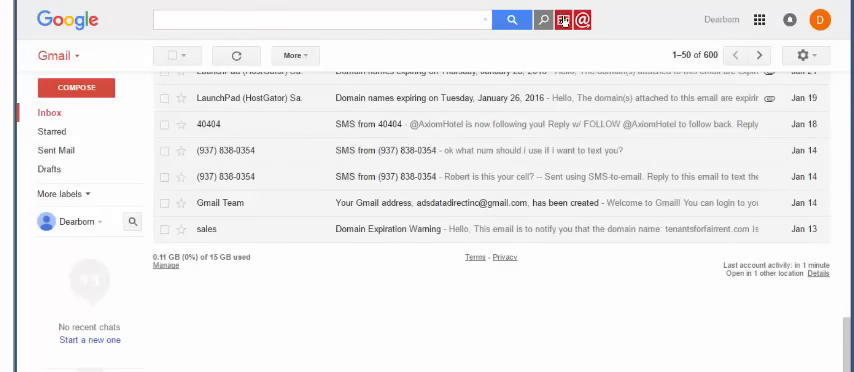
mouse_move(550, 20)
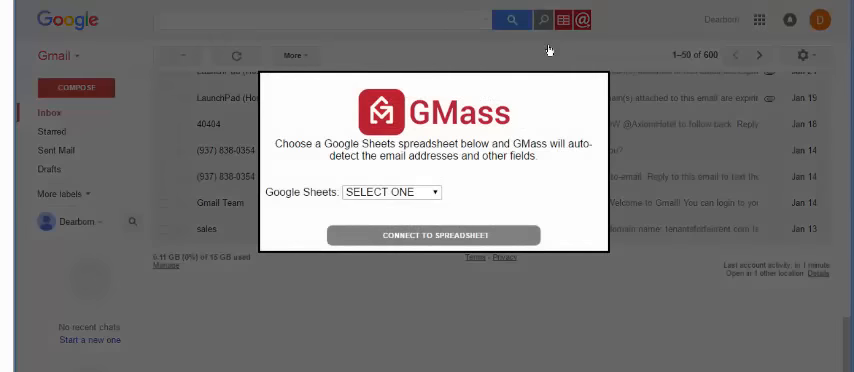
mouse_move(464, 202)
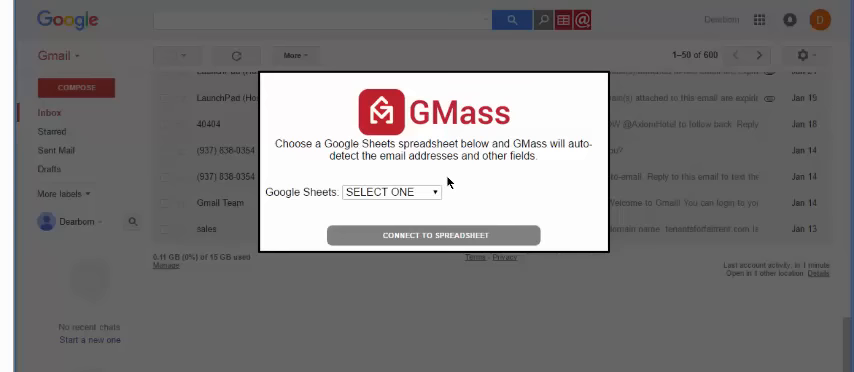
Choose 'Three Customers' as the GMass spreadsheet and connect to it
left_click(384, 184)
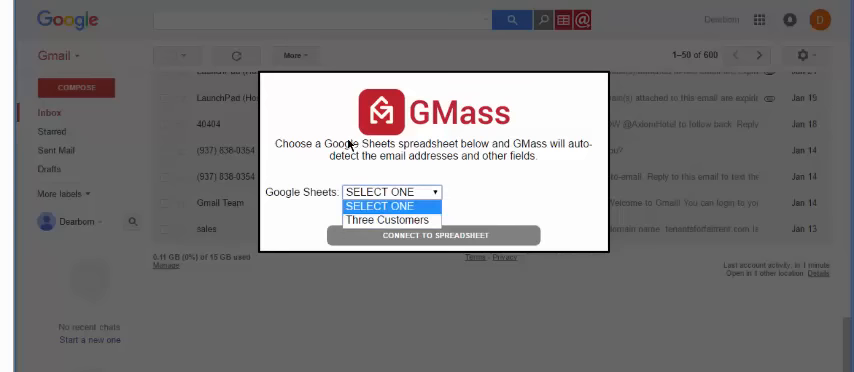
mouse_move(390, 218)
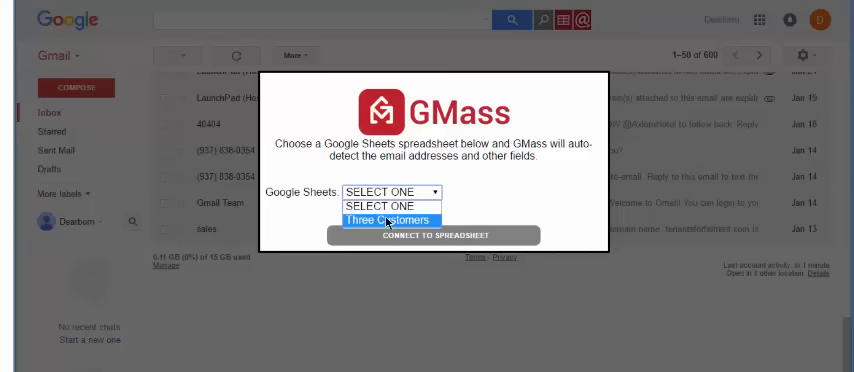
left_click(388, 218)
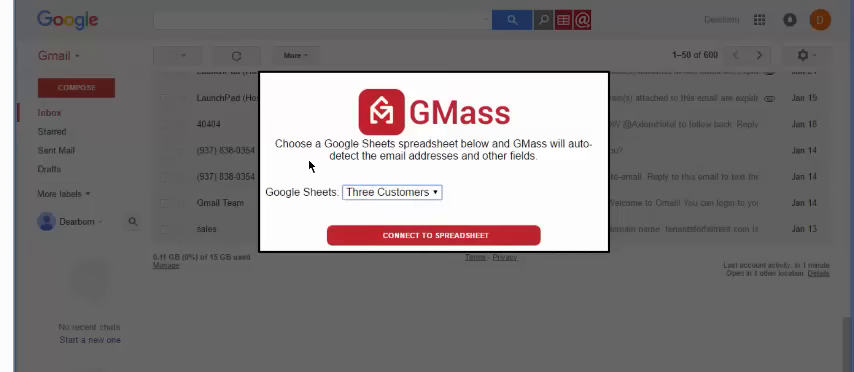
left_click(430, 234)
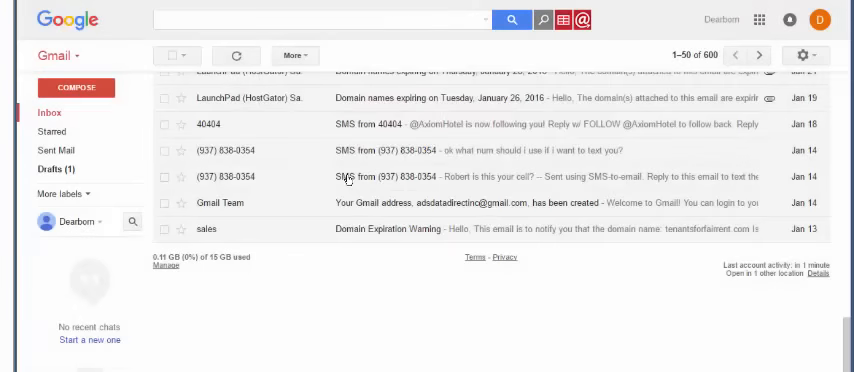
Send a mail merge to the sheet contacts with subject 'Test' and body 'Message' via the GMass button
left_click(78, 86)
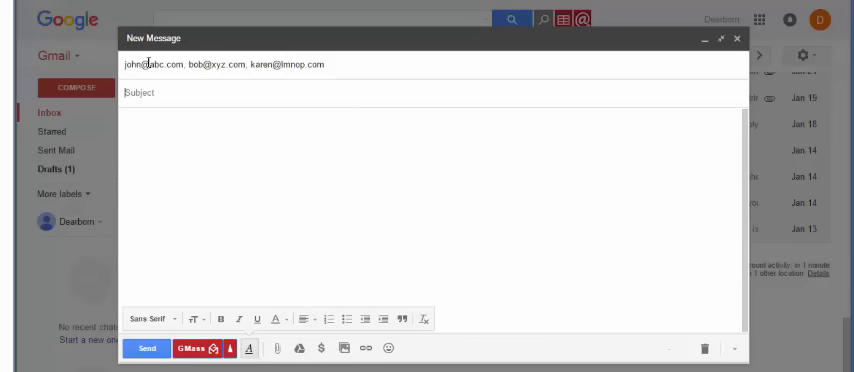
type("Test")
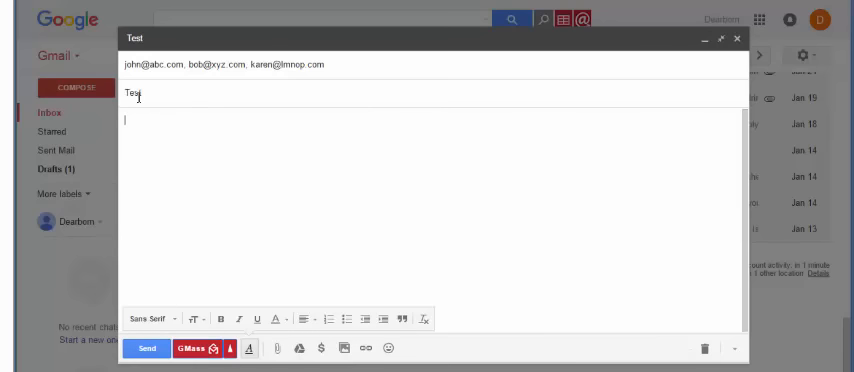
type("Message")
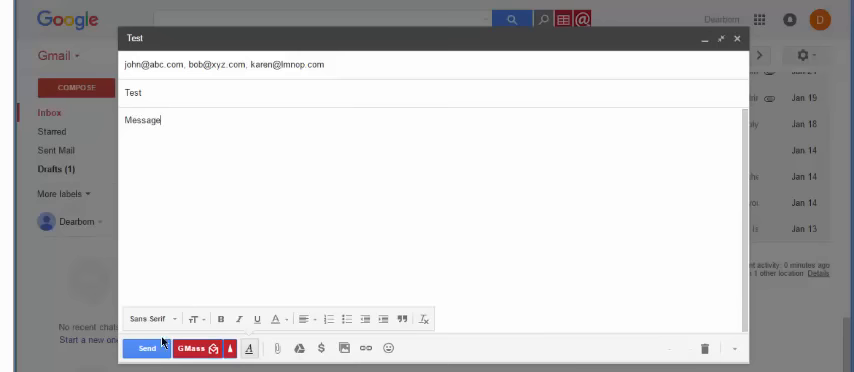
mouse_move(196, 352)
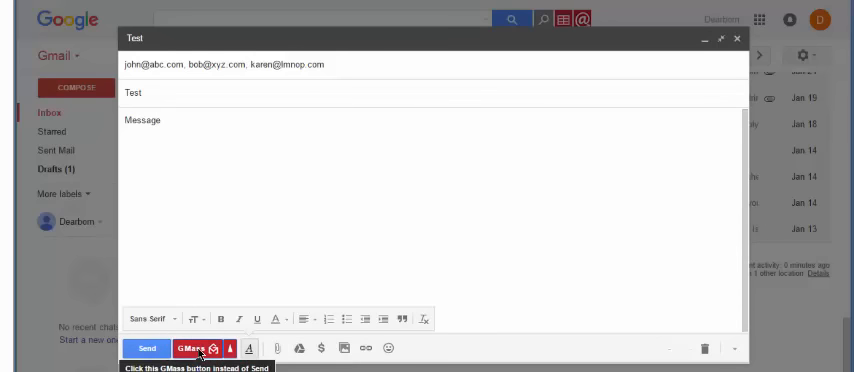
left_click(196, 348)
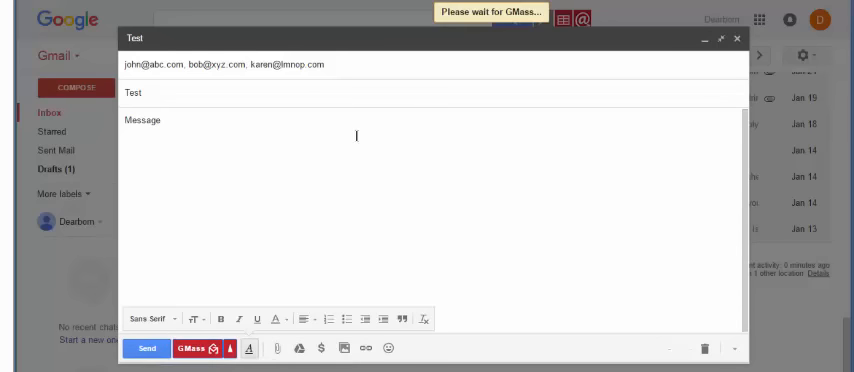